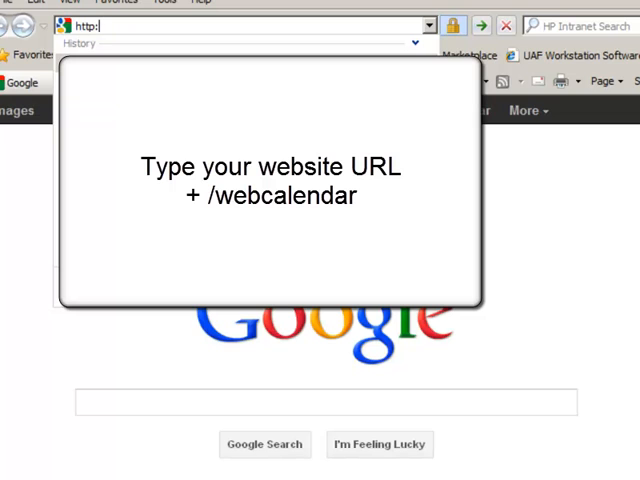
Browse to the site's /webcalendar address to reach the Public Access calendar for March 2012.
{"action": "type", "text": "/"}
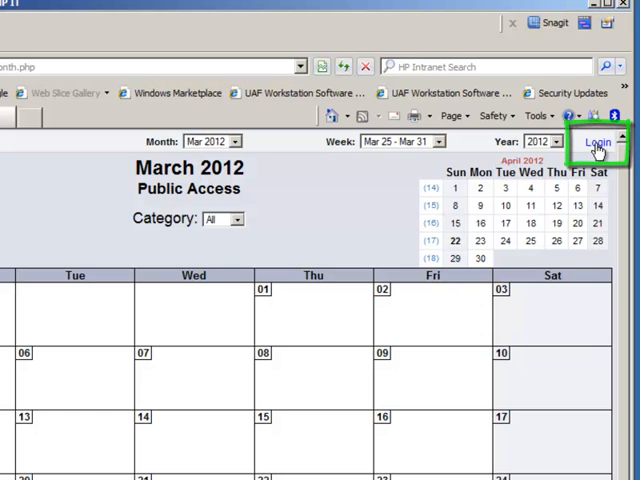
Log in with the administrator username and password to get the Default Administrator view.
{"action": "left_click", "coordinate": [596, 140]}
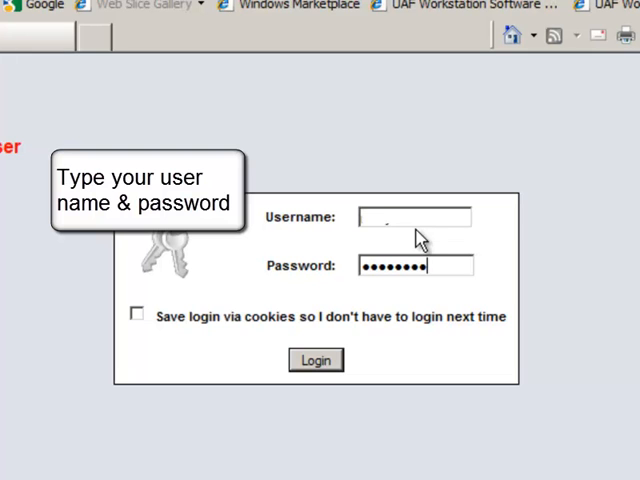
{"action": "left_click", "coordinate": [316, 360]}
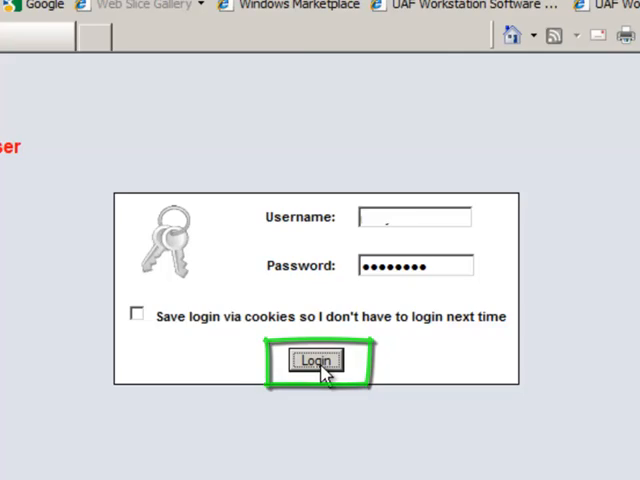
{"action": "left_click", "coordinate": [314, 360]}
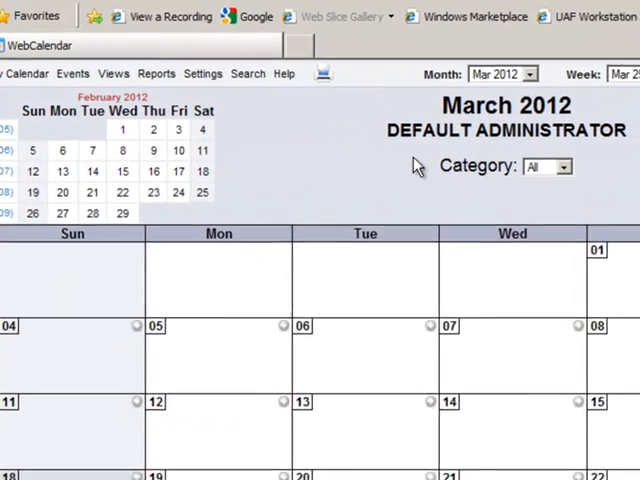
Choose Public Access under Manage Calendar of in the Views menu.
{"action": "left_click", "coordinate": [176, 64]}
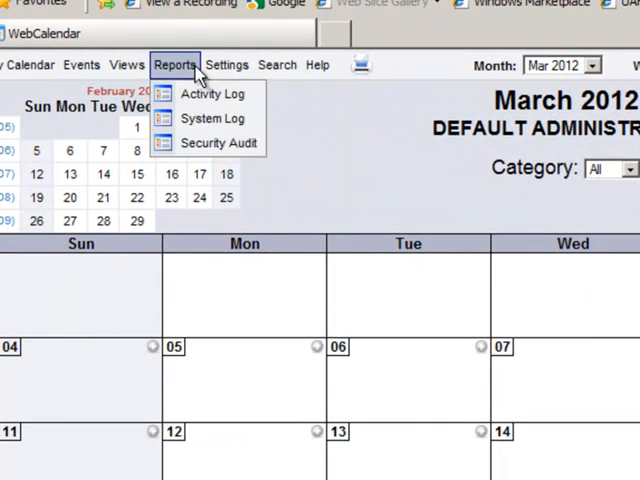
{"action": "left_click", "coordinate": [128, 64]}
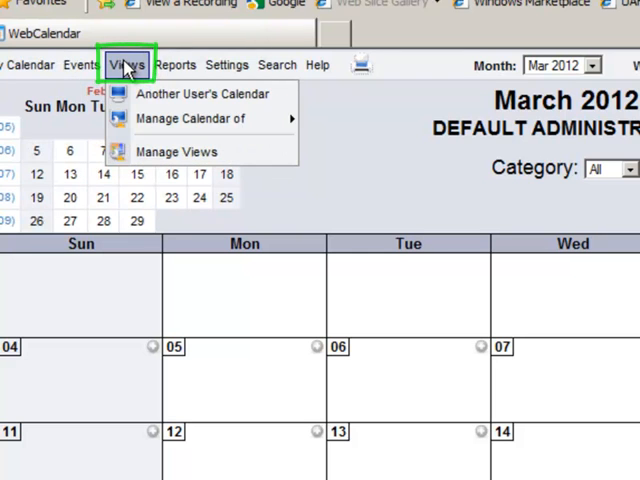
{"action": "mouse_move", "coordinate": [128, 64]}
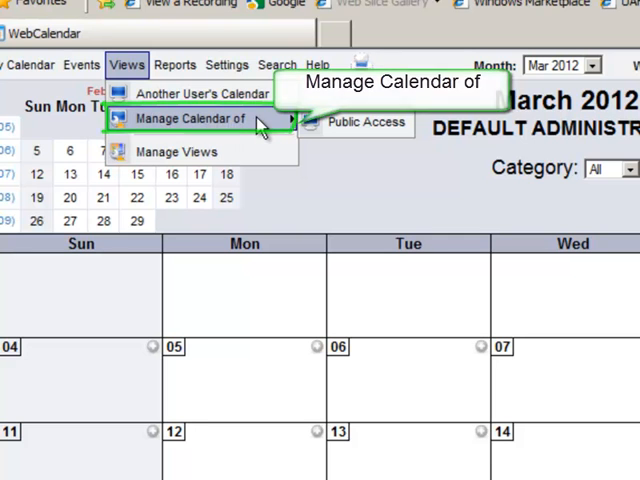
{"action": "mouse_move", "coordinate": [364, 122]}
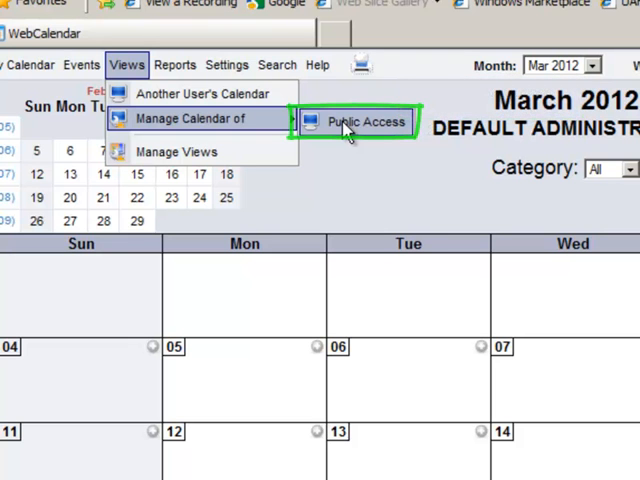
{"action": "left_click", "coordinate": [364, 120]}
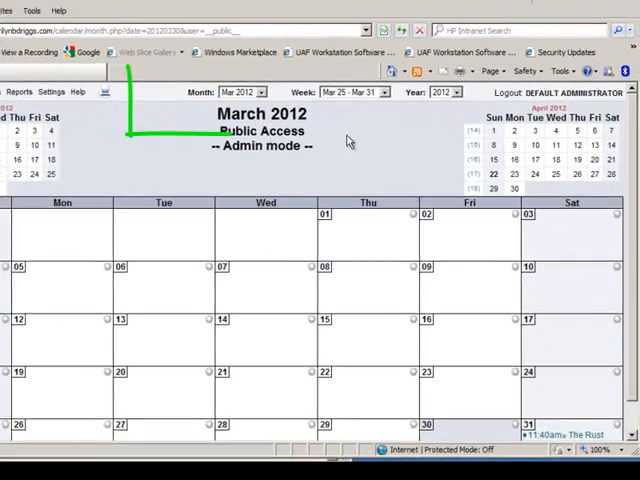
Jump to Apr 2012 and go to Saturday, April 7, the day of the gig.
{"action": "scroll", "scroll_direction": "down", "scroll_amount": 3}
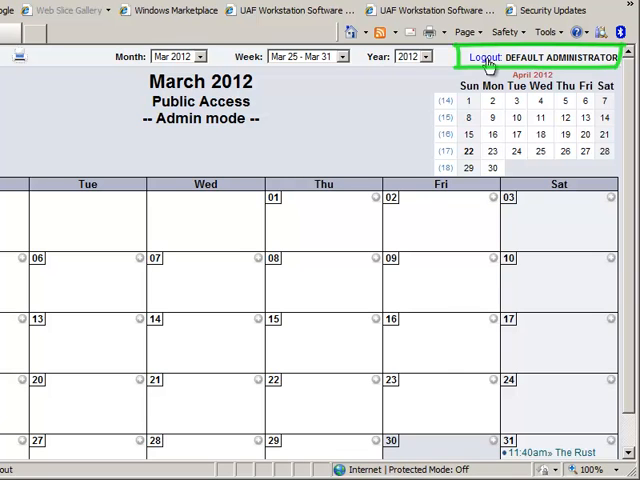
{"action": "mouse_move", "coordinate": [228, 98]}
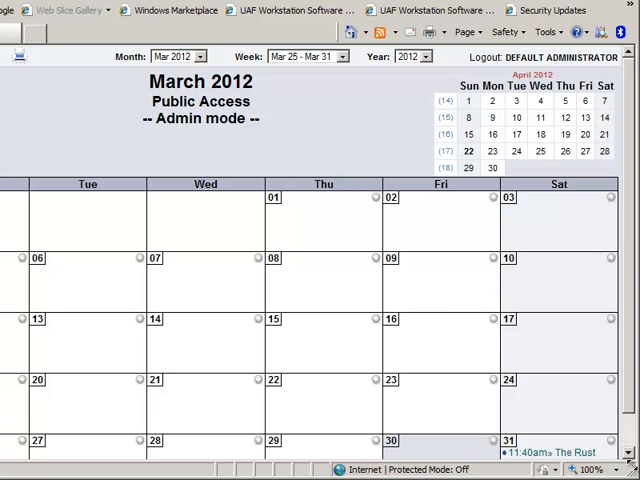
{"action": "scroll", "scroll_direction": "down", "scroll_amount": 3}
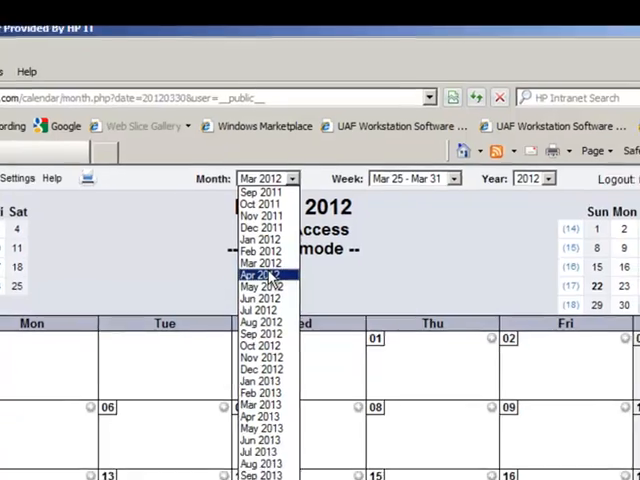
{"action": "left_click", "coordinate": [258, 274]}
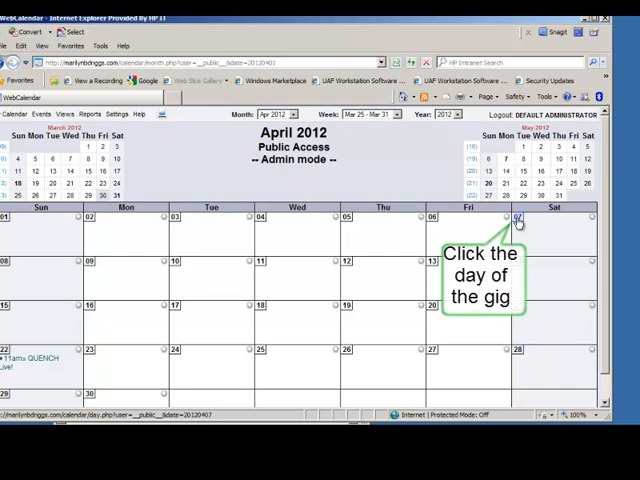
{"action": "left_click", "coordinate": [518, 216]}
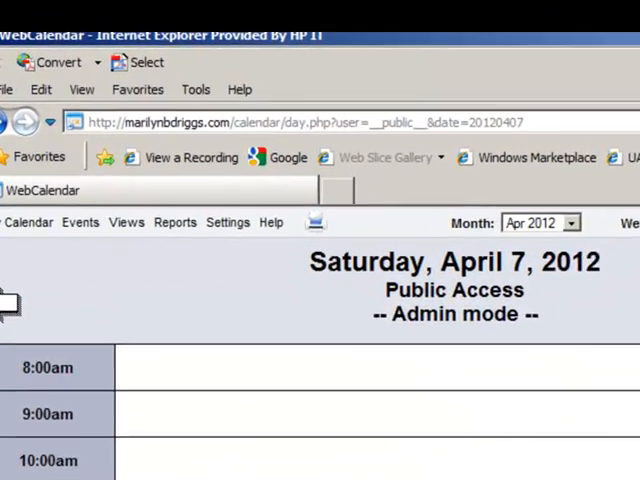
Bring up the Events menu actions to start adding a new event.
{"action": "left_click", "coordinate": [132, 234]}
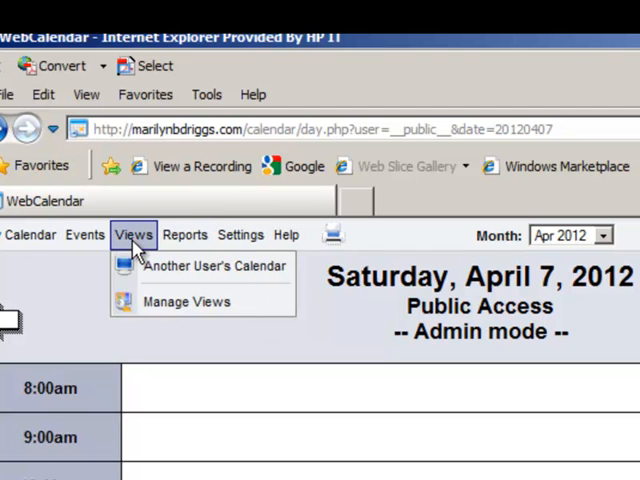
{"action": "left_click", "coordinate": [84, 234]}
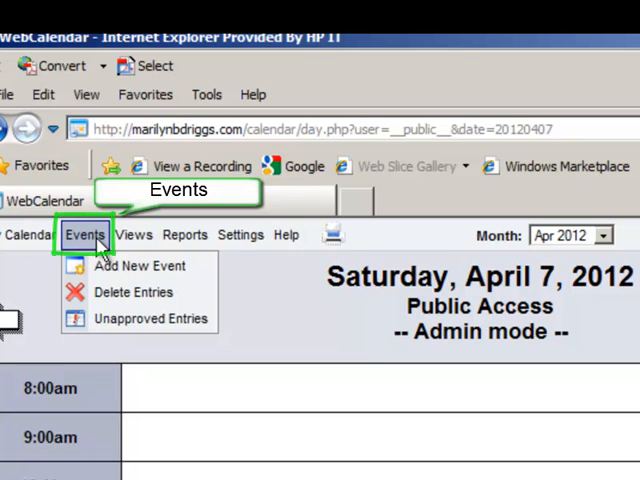
{"action": "mouse_move", "coordinate": [90, 244]}
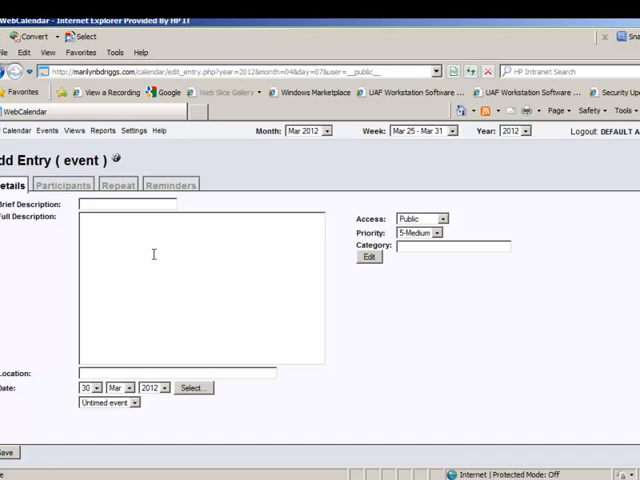
{"action": "mouse_move", "coordinate": [232, 316]}
{"action": "type", "text": "test"}
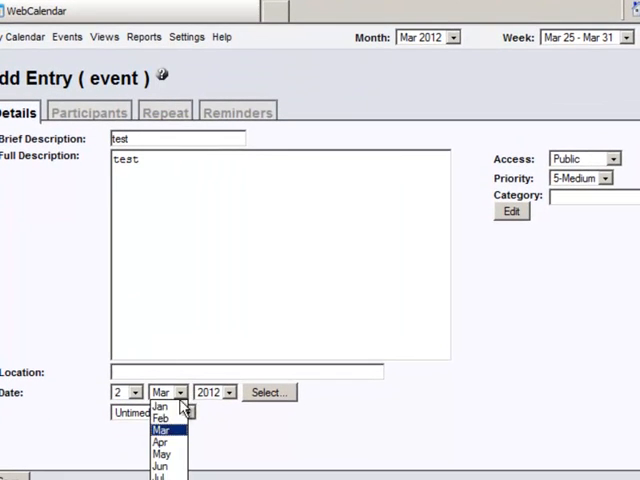
Date the 'test' event in Apr and make it a timed event with a pm time.
{"action": "left_click", "coordinate": [160, 442]}
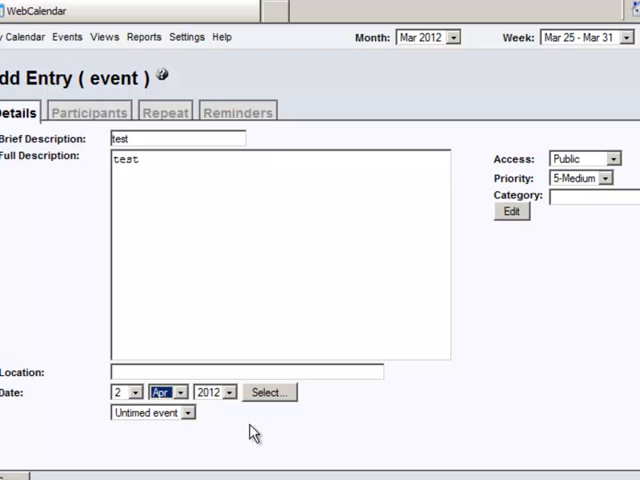
{"action": "left_click", "coordinate": [152, 412]}
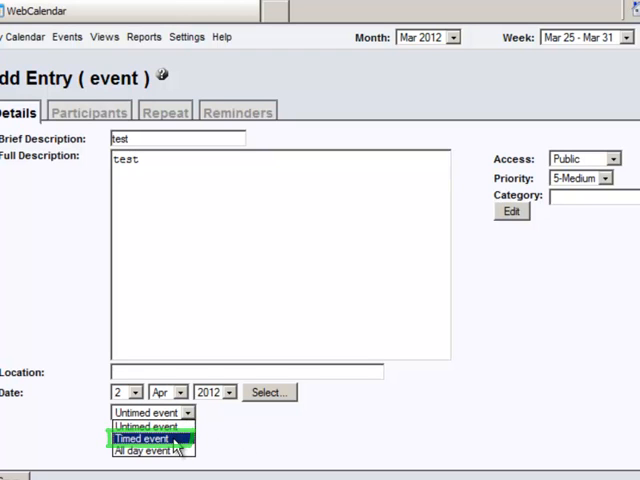
{"action": "left_click", "coordinate": [148, 440]}
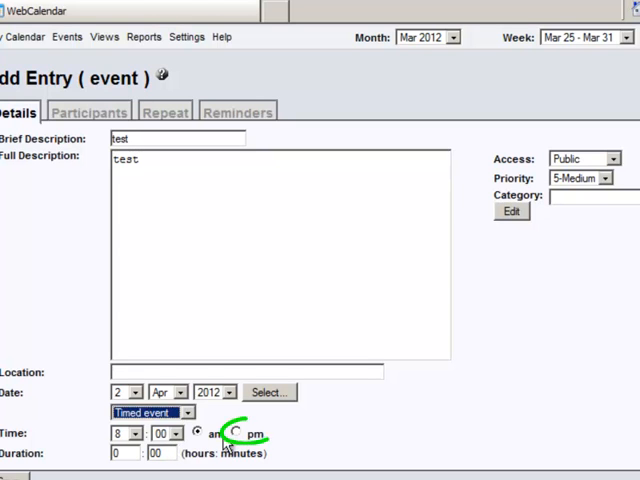
{"action": "left_click", "coordinate": [236, 432]}
{"action": "type", "text": "2"}
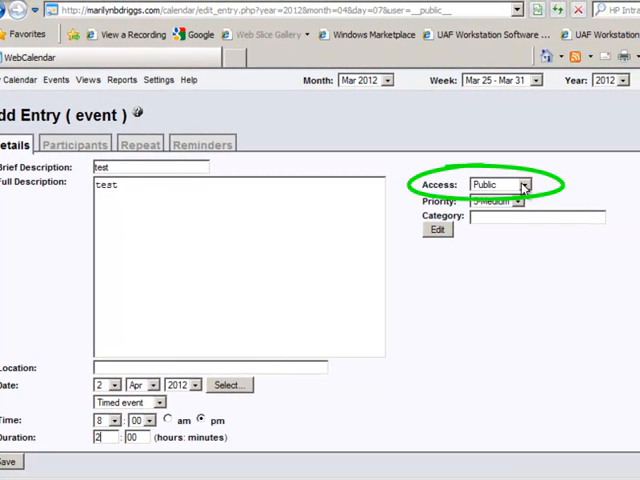
Keep Access as Public with a 2-hour duration and save the event.
{"action": "left_click", "coordinate": [524, 184]}
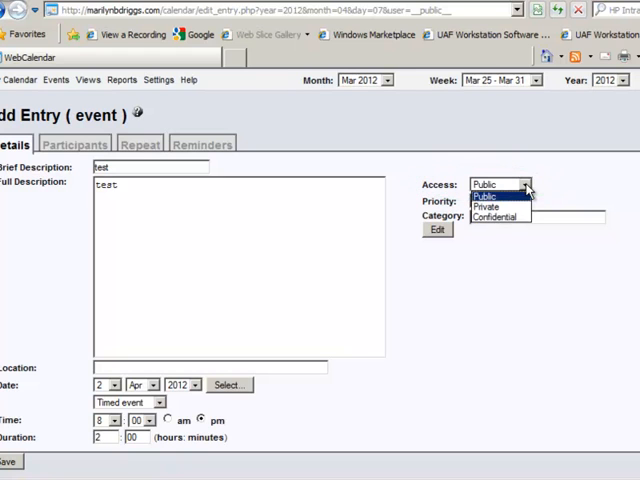
{"action": "left_click", "coordinate": [484, 196]}
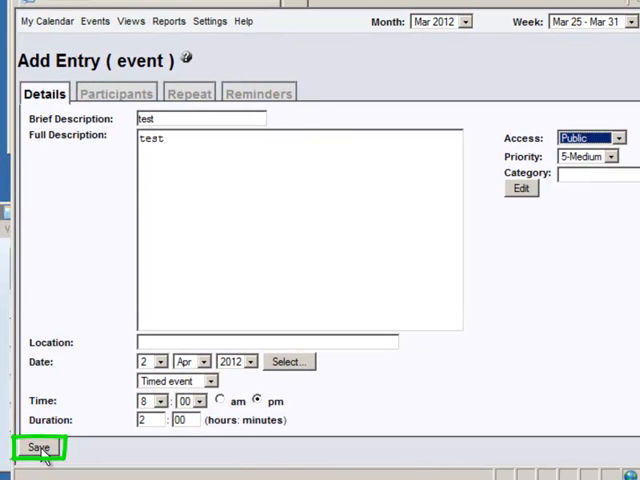
{"action": "left_click", "coordinate": [38, 448]}
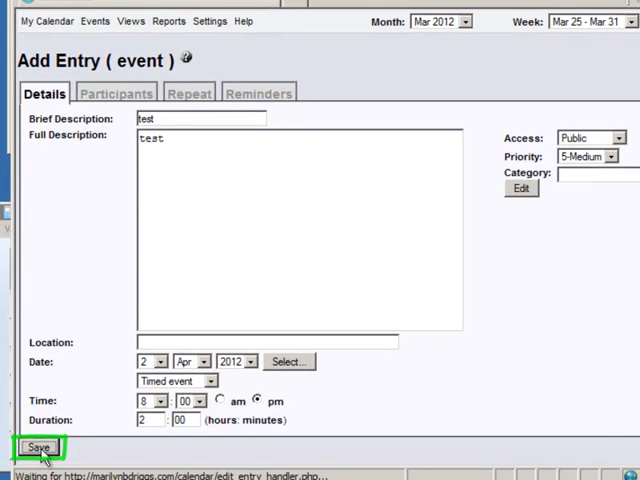
{"action": "left_click", "coordinate": [38, 448]}
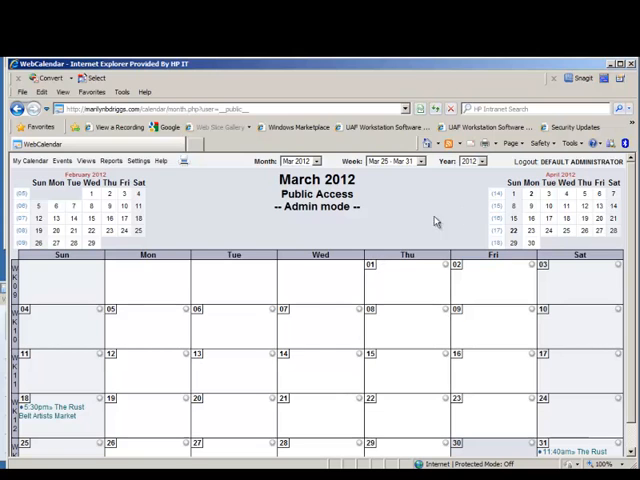
Drop down the Month list to navigate to the saved event.
{"action": "left_click", "coordinate": [316, 160]}
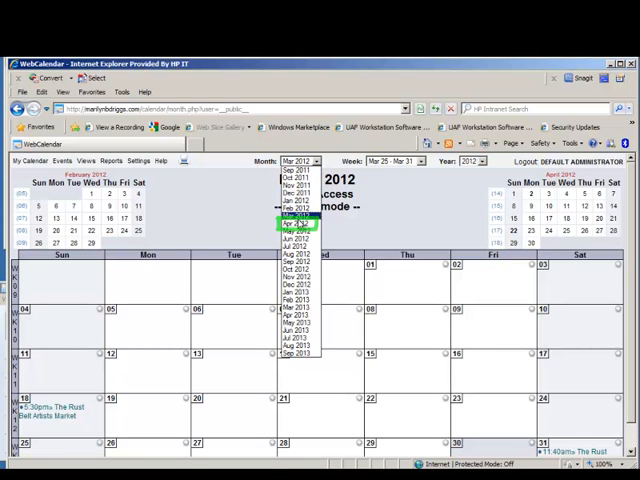